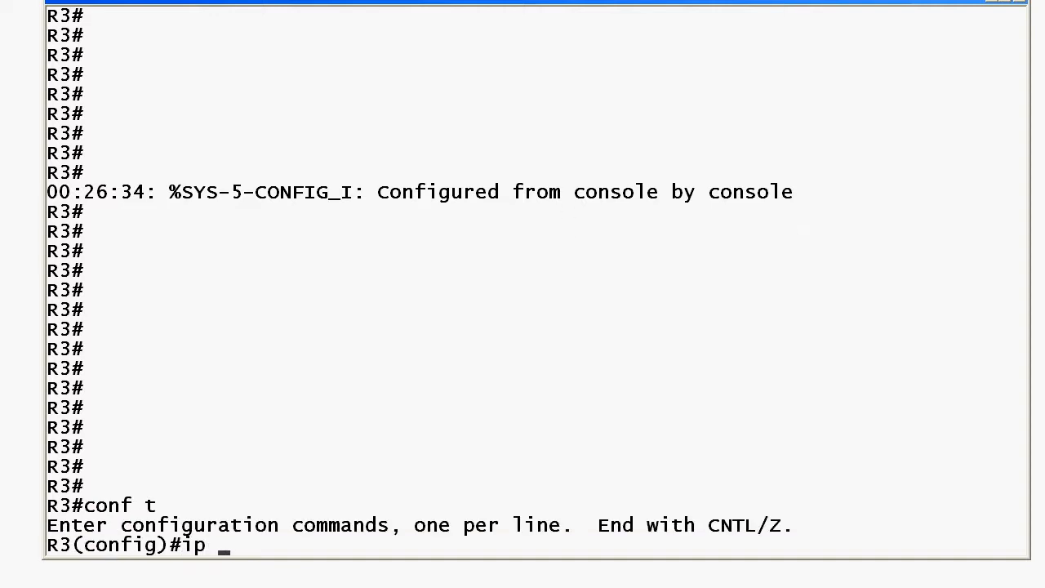
- Query ip route context help for destination 10.1.0.0 mask 255.255.0.0 to see forwarding options
text(route ?)
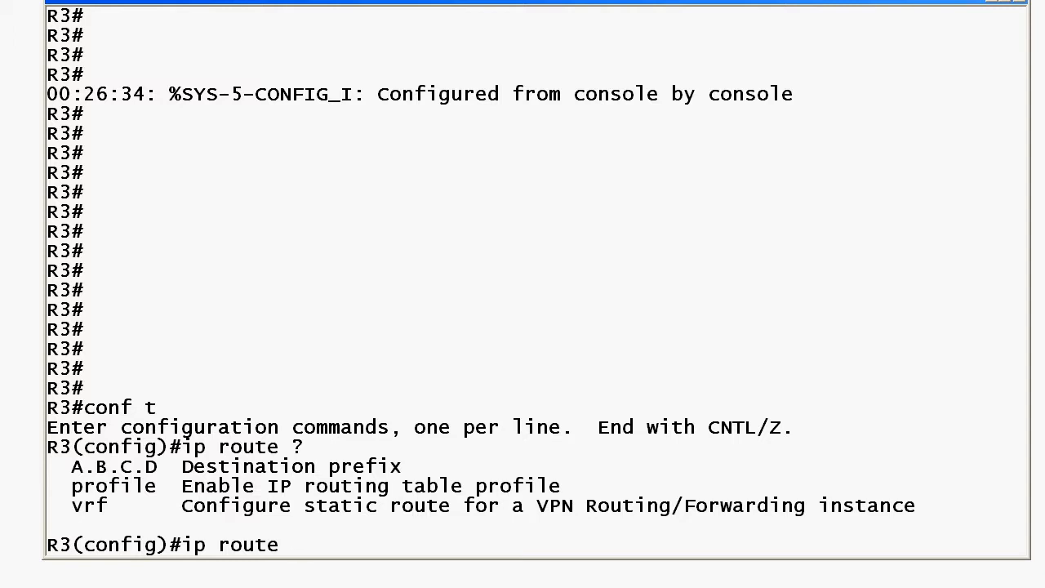
text(10.1)
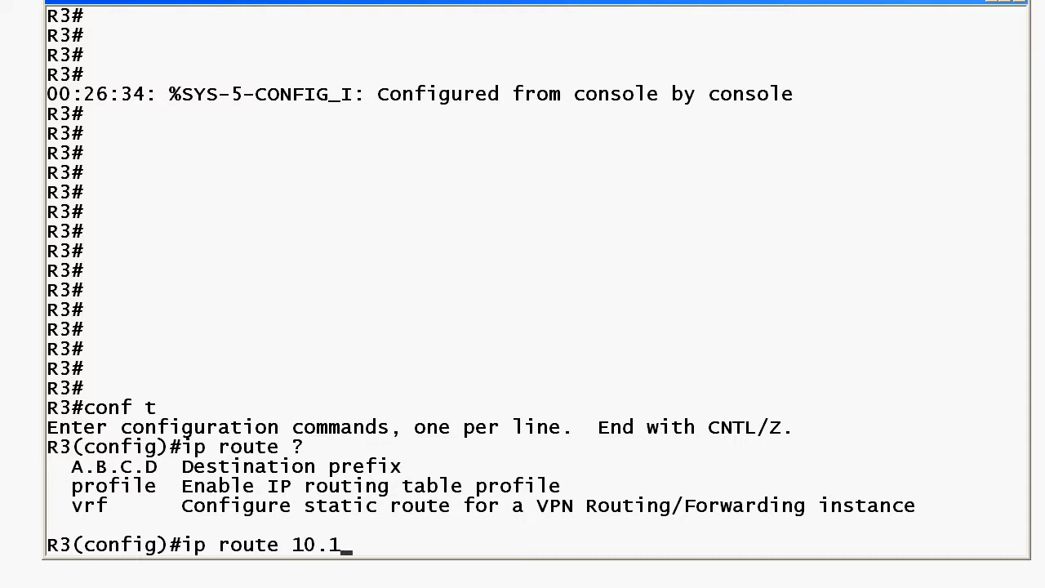
text(.0.0)
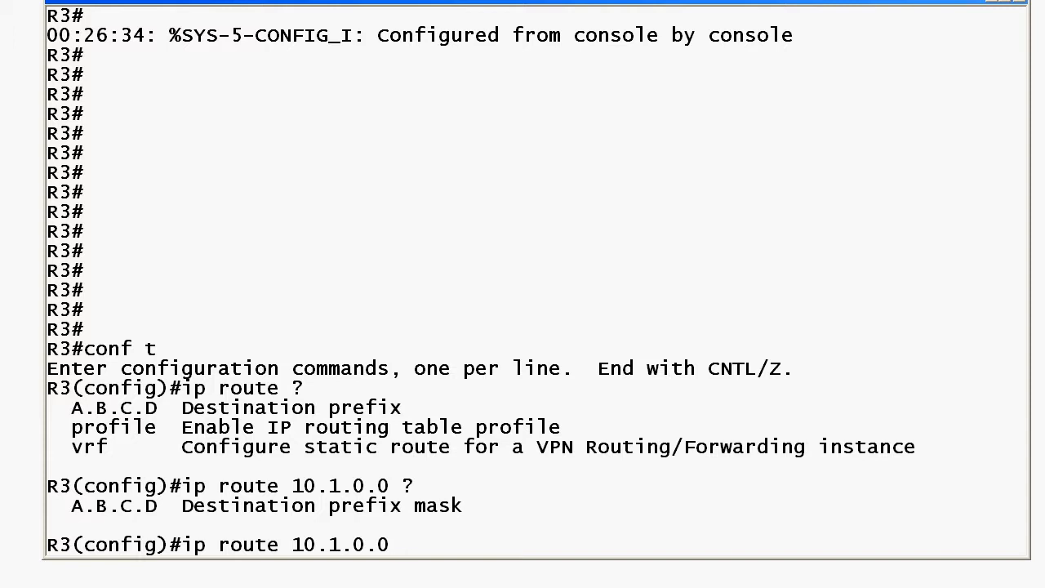
text(255.255.0)
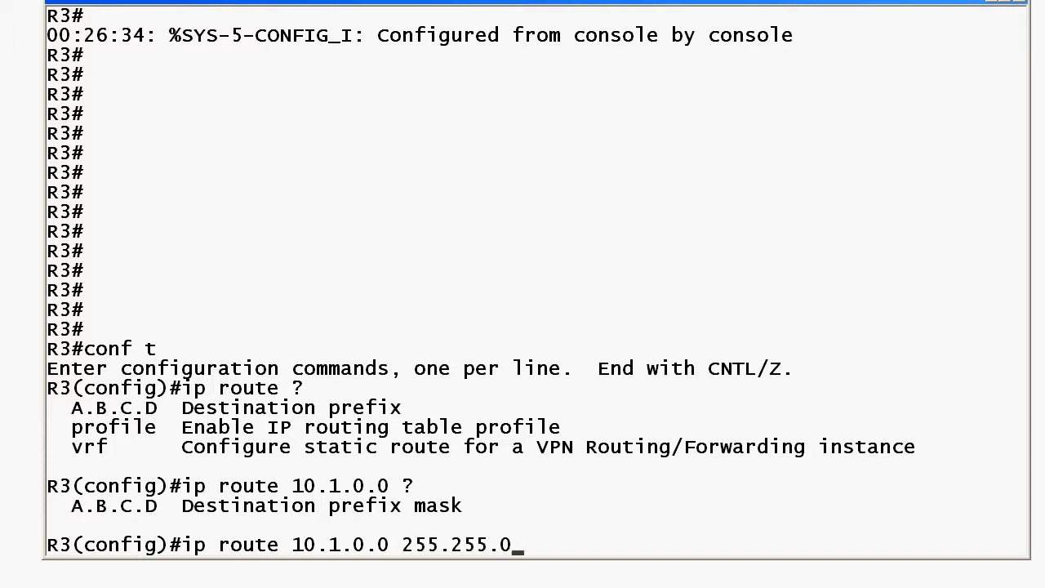
text(.0 ?)
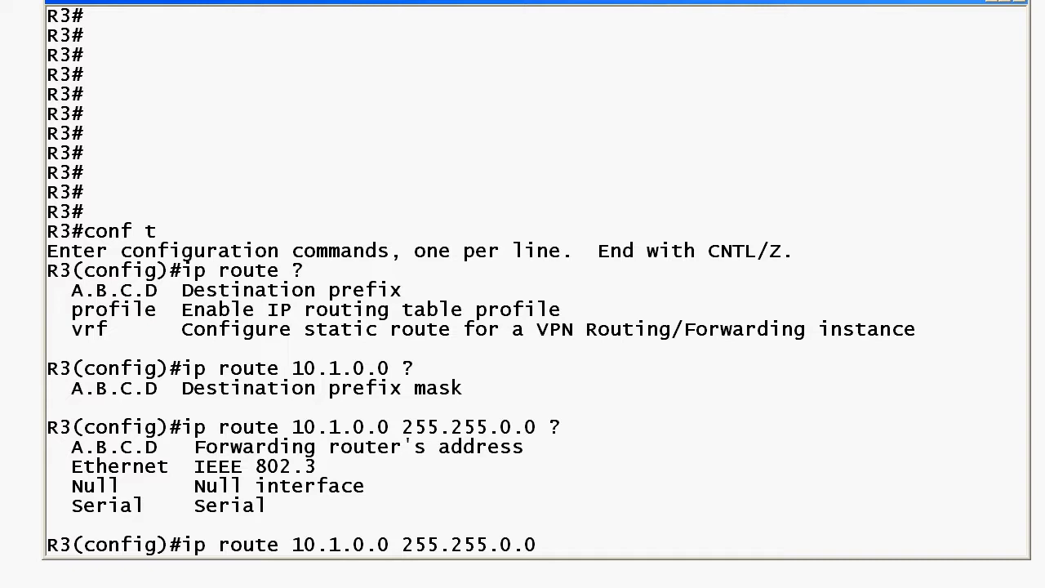
- Append next hop 172.12.123.3 and list its remaining route options
text(172.12.)
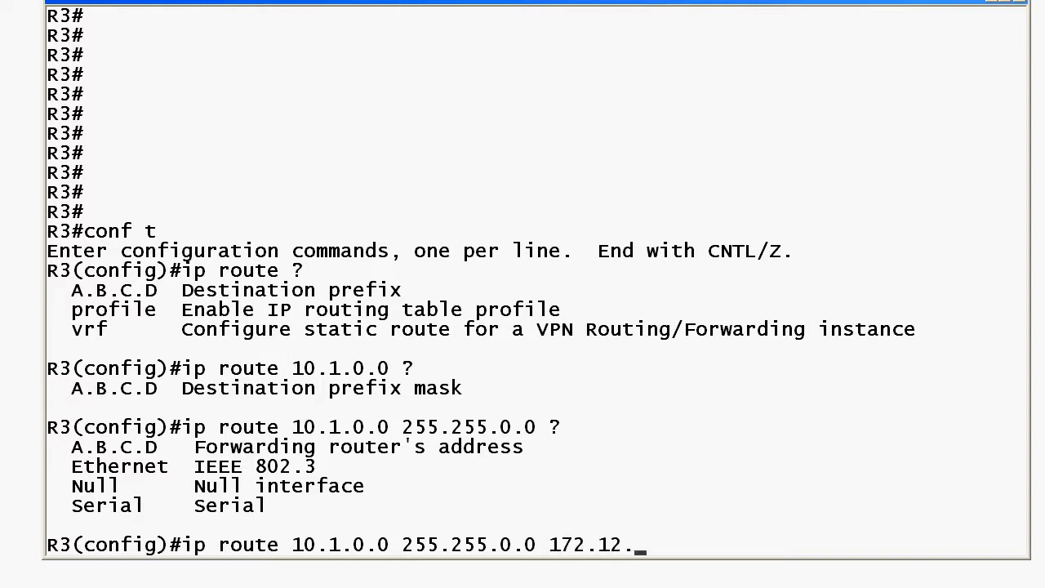
text(123.3)
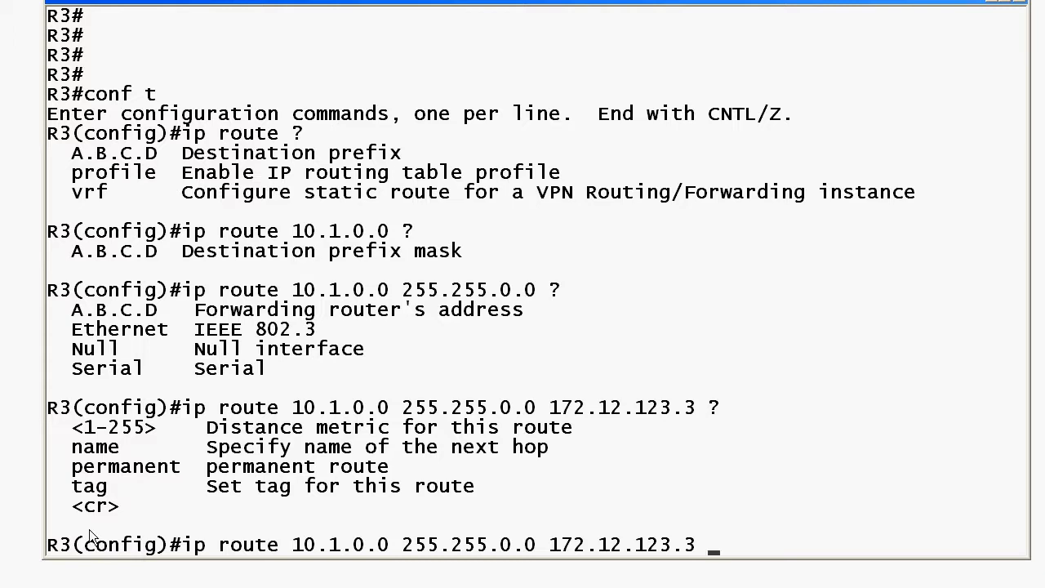
mouse_move(108, 521)
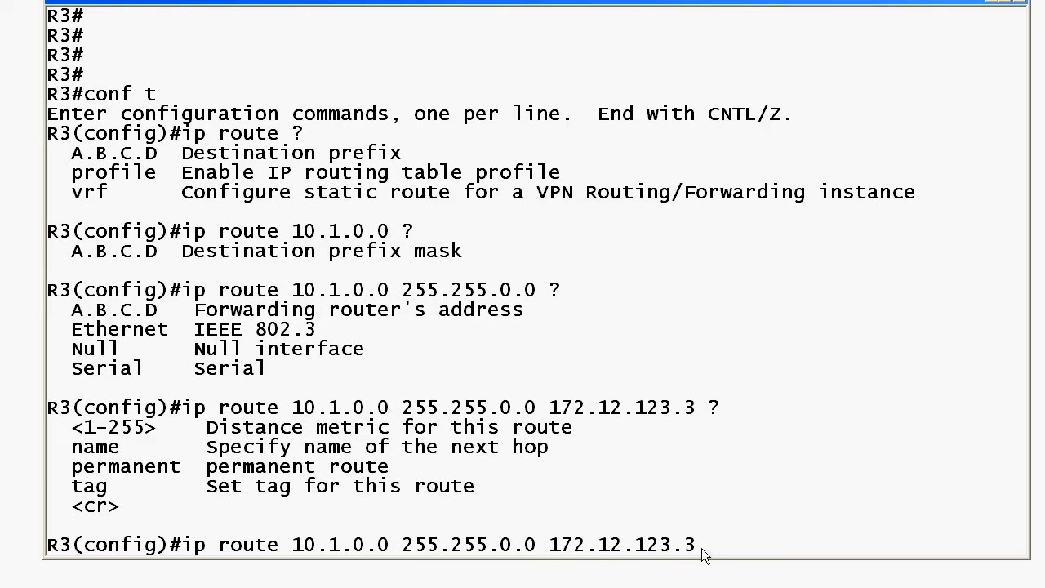
mouse_move(705, 556)
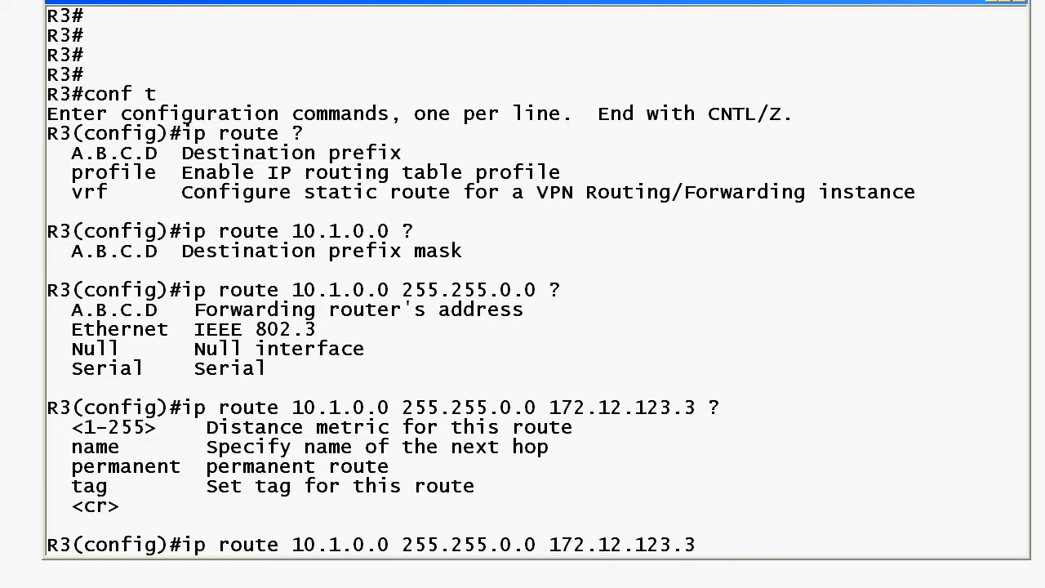
- Submit the route via 172.12.123.3, rejected as an invalid next hop (this router)
key(Return)
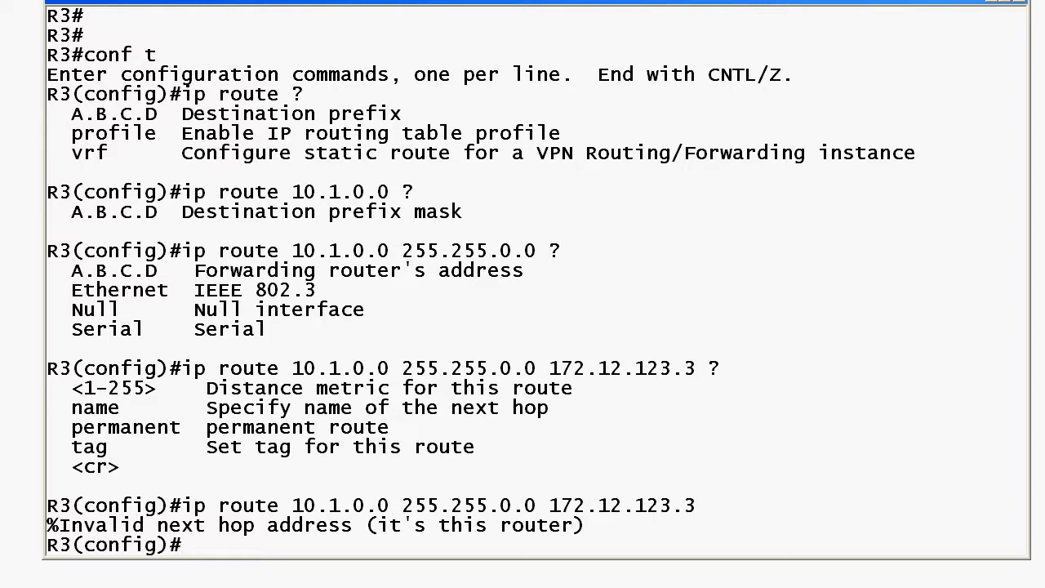
mouse_move(651, 558)
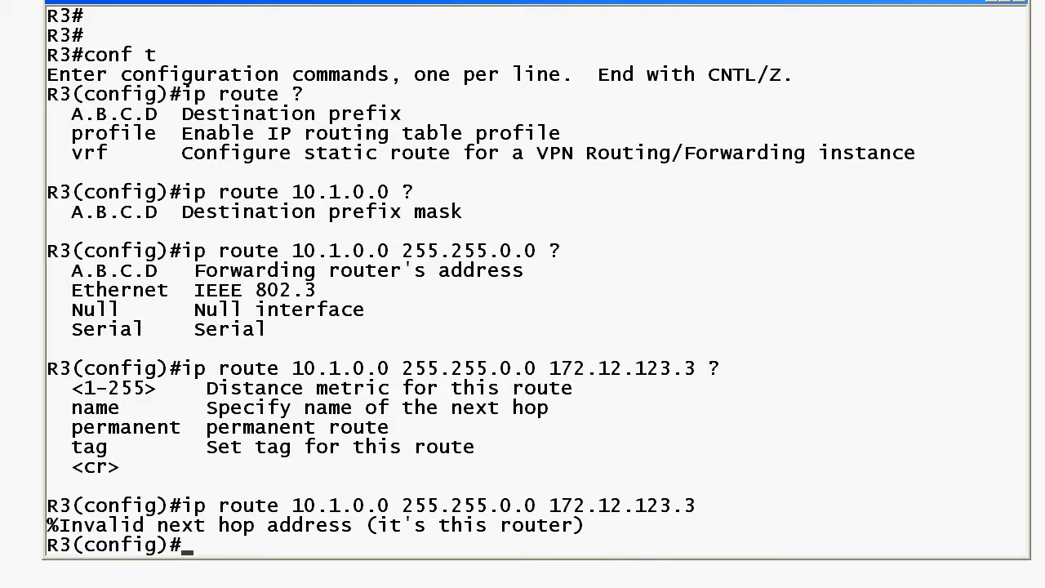
- Recall the ip route command and point 10.1.0.0 255.255.0.0 out serial0, accepted without error
text(ip route 10.1.0.0 255.255.0.0 172.12.123.3)
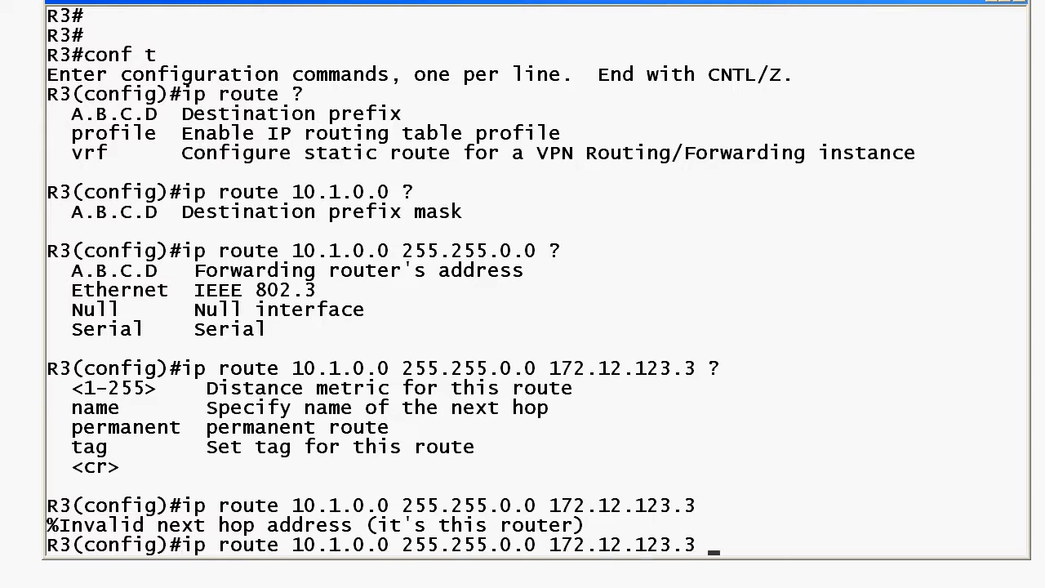
text(1)
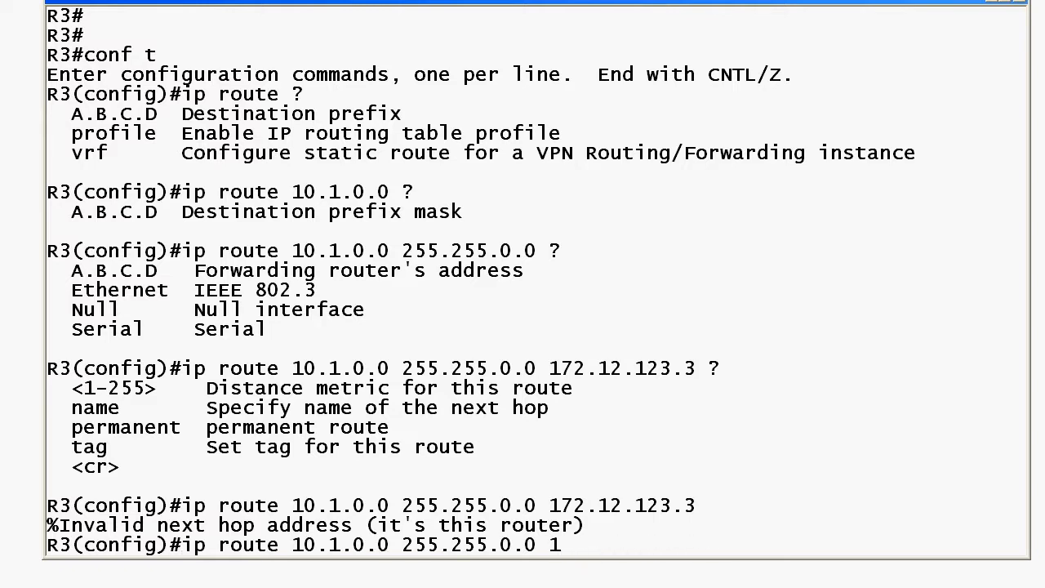
text(serial0)
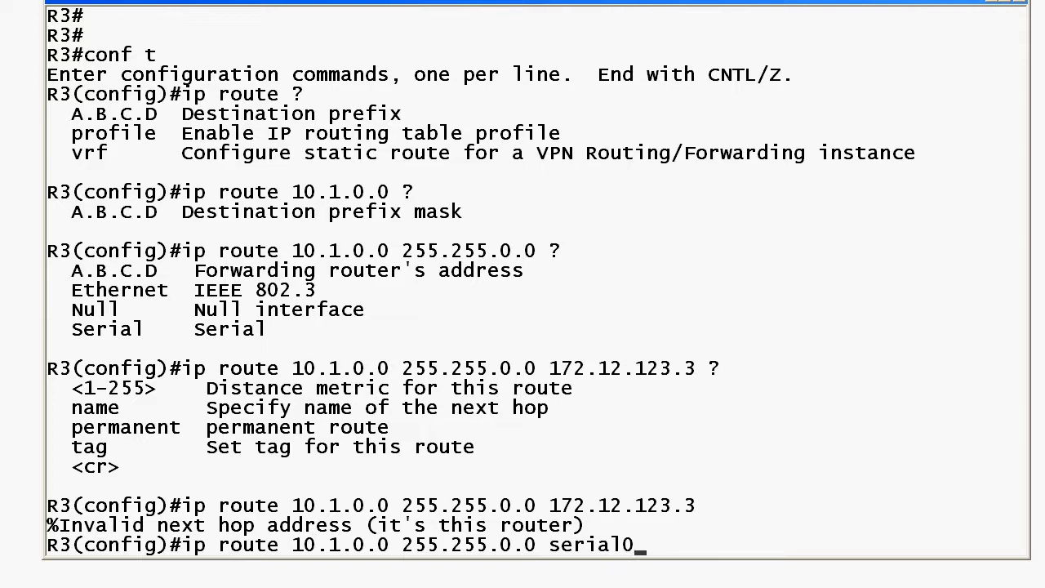
key(Return)
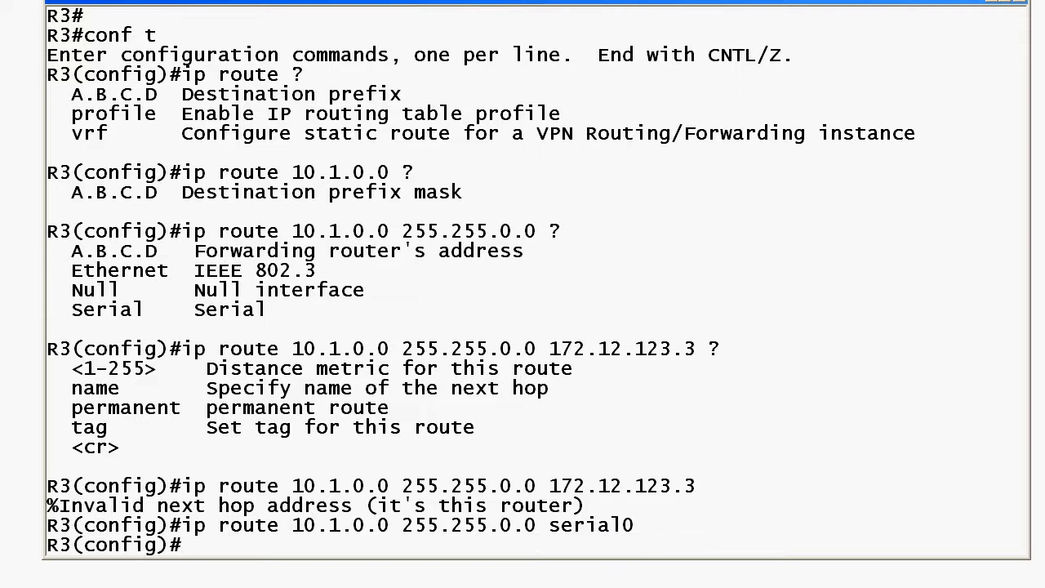